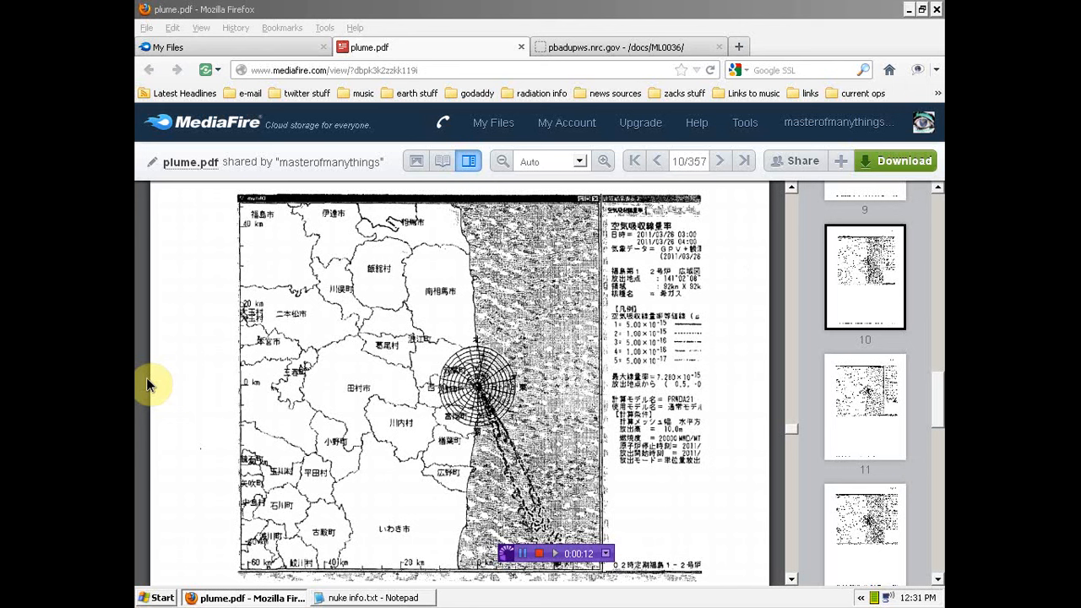
mouse_move(939, 260)
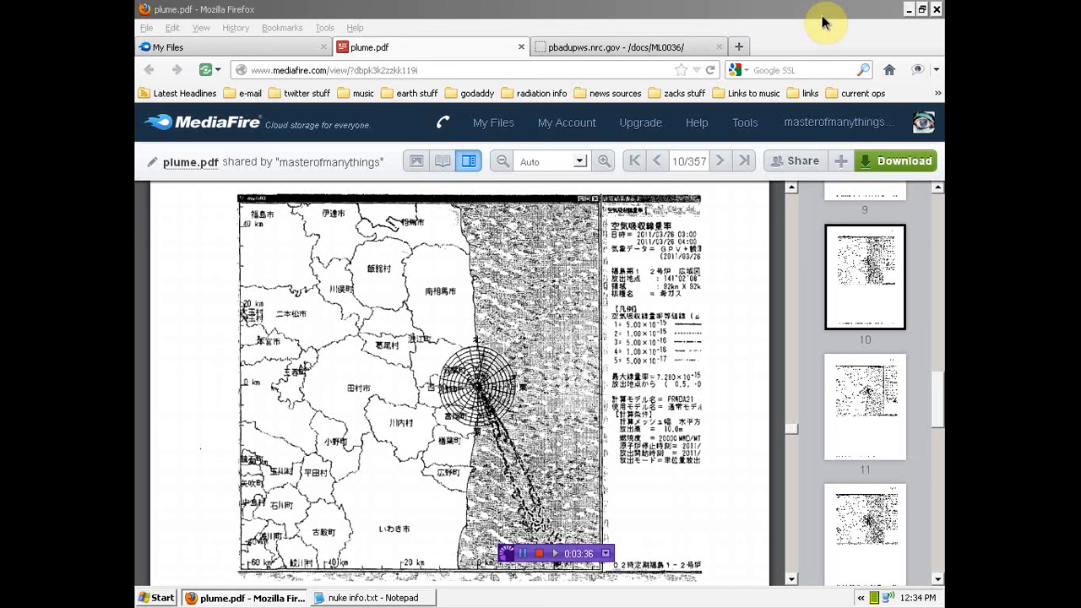
mouse_move(635, 47)
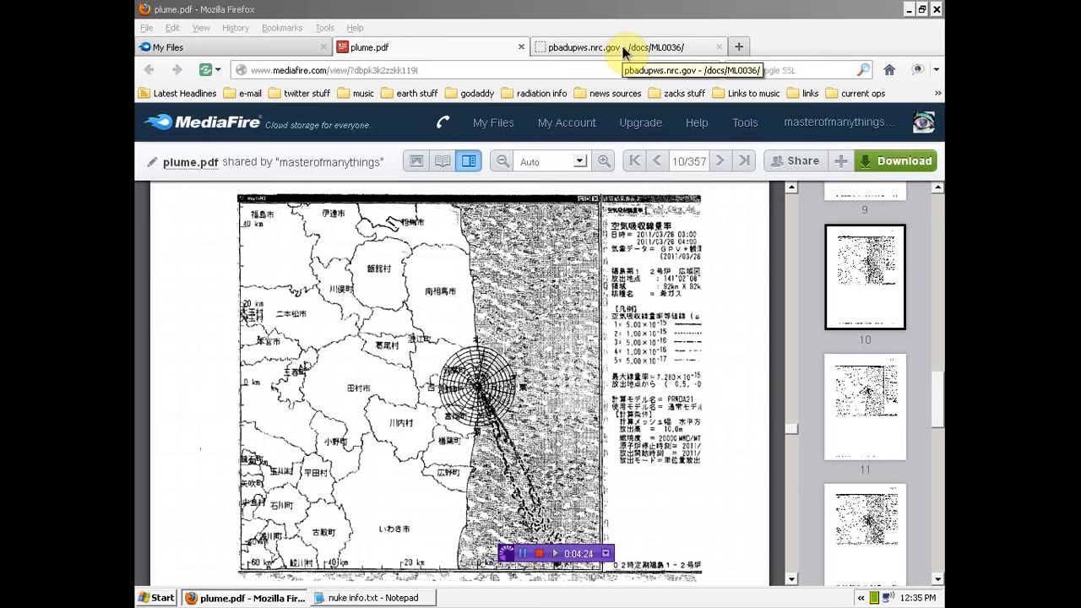
Close the ML0036 directory listing tab to return to the plume.pdf MediaFire page
click(628, 45)
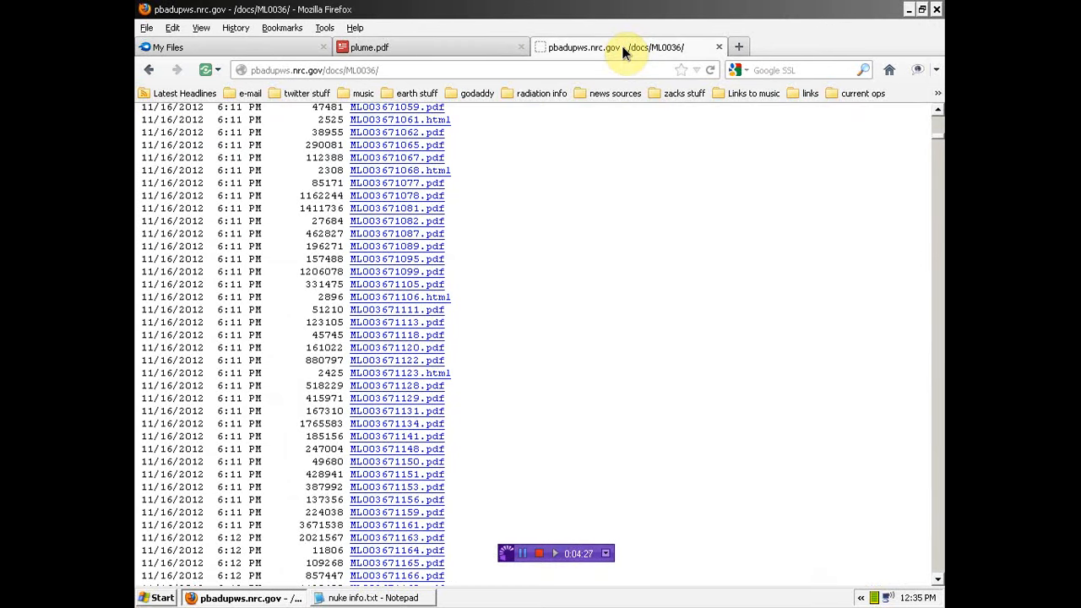
mouse_move(628, 135)
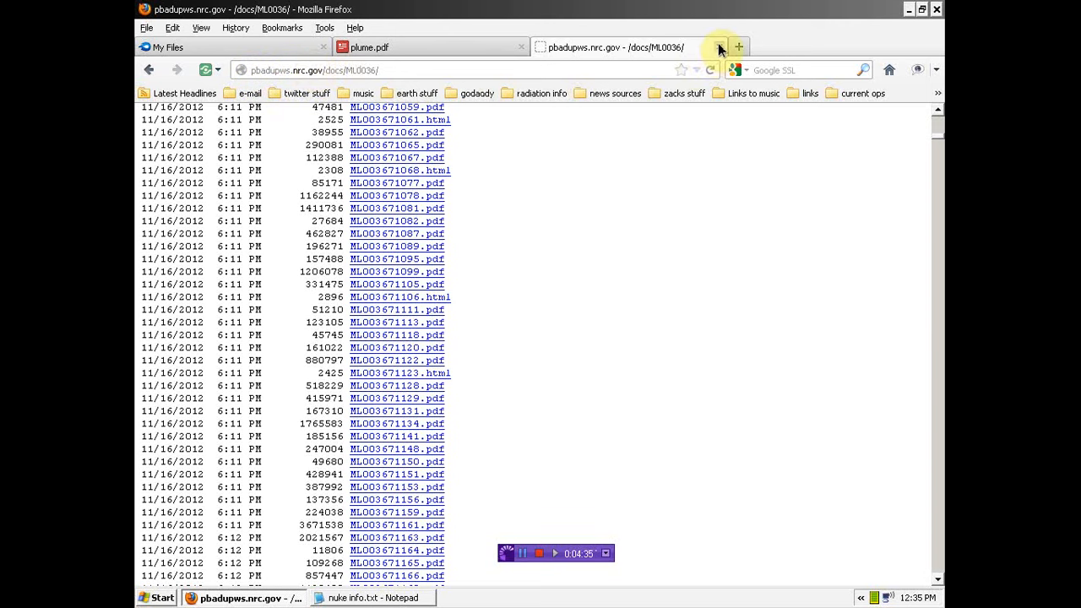
click(720, 47)
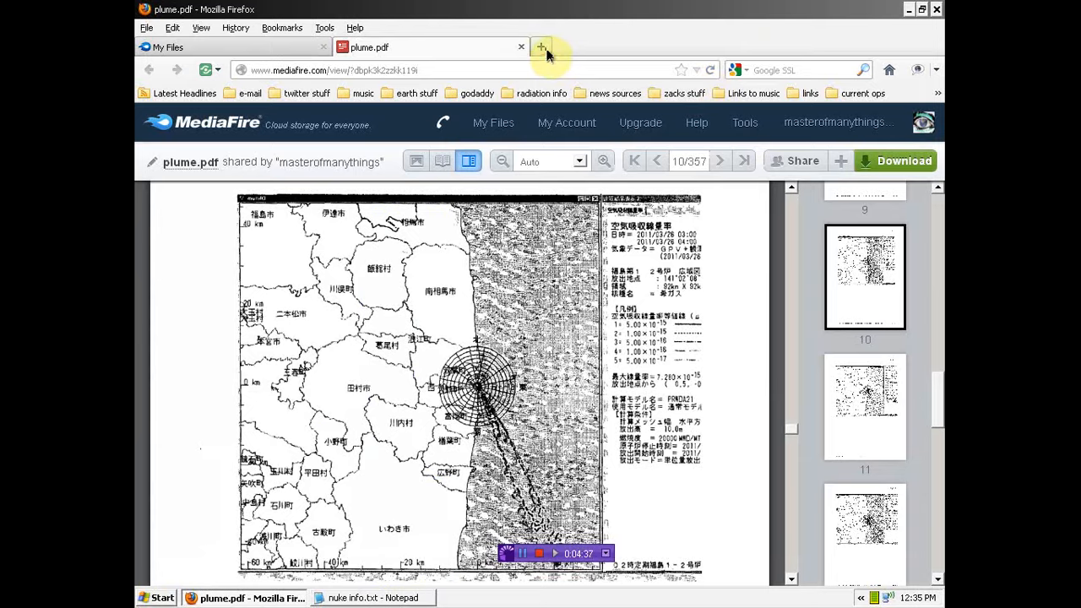
Load the pbadupws.nrc.gov /docs/ bookmark from the 'radiation info' folder in a new tab
click(539, 45)
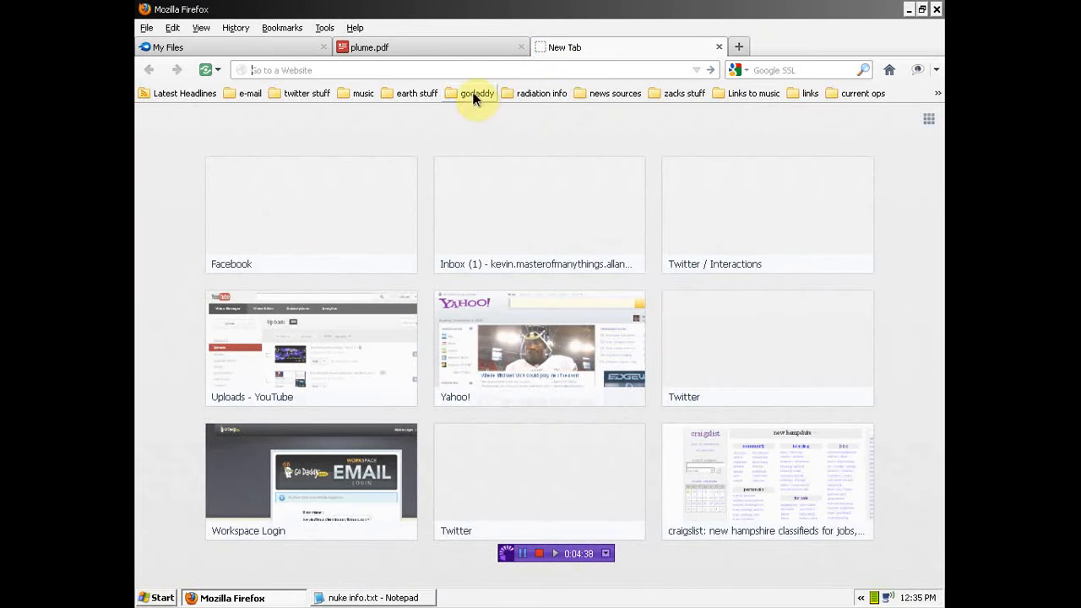
click(473, 93)
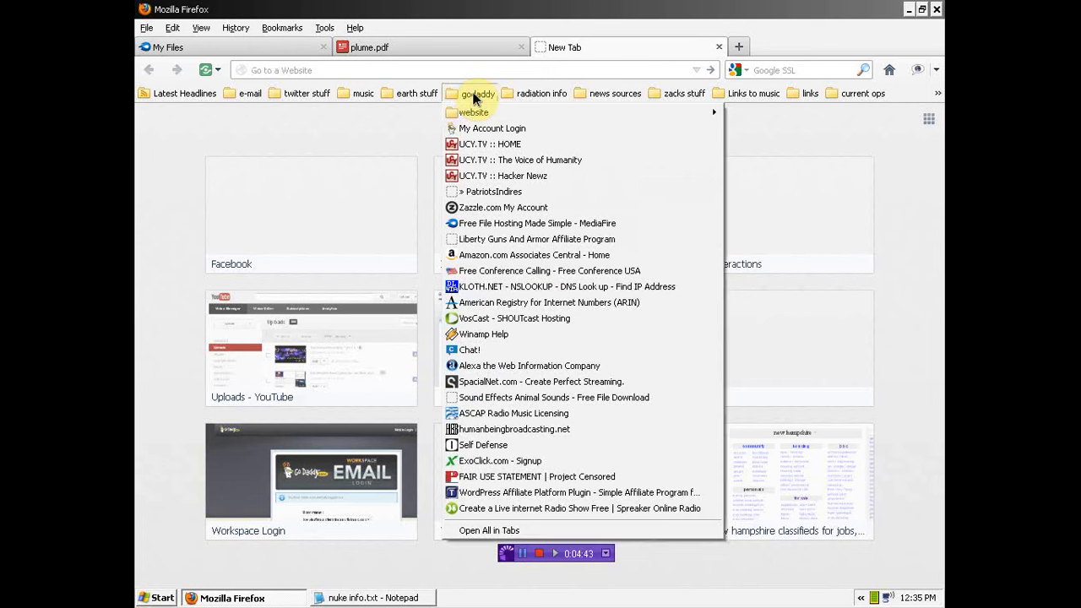
click(537, 93)
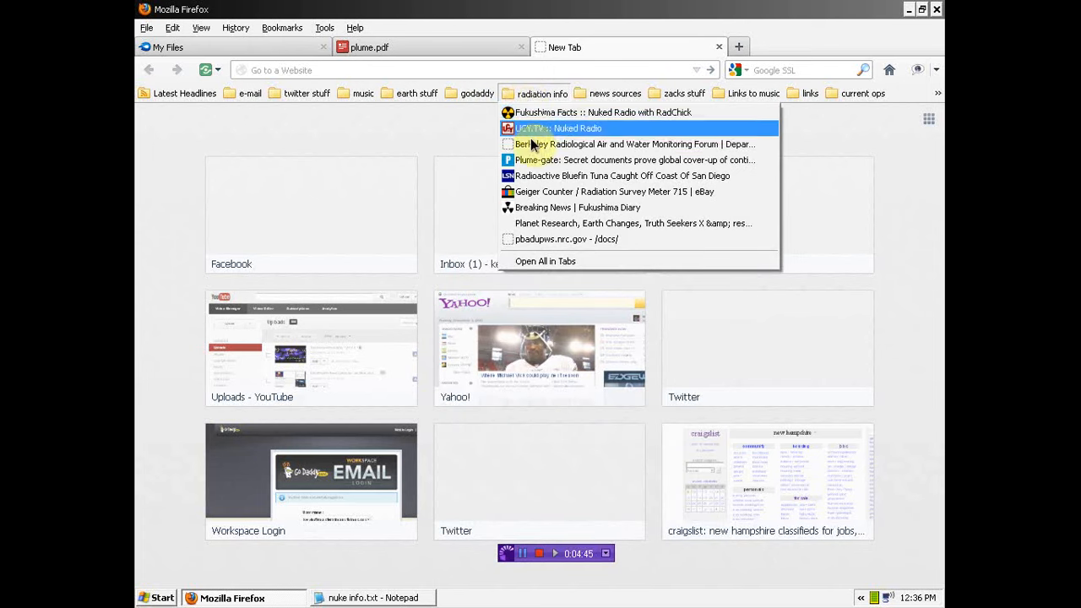
mouse_move(544, 243)
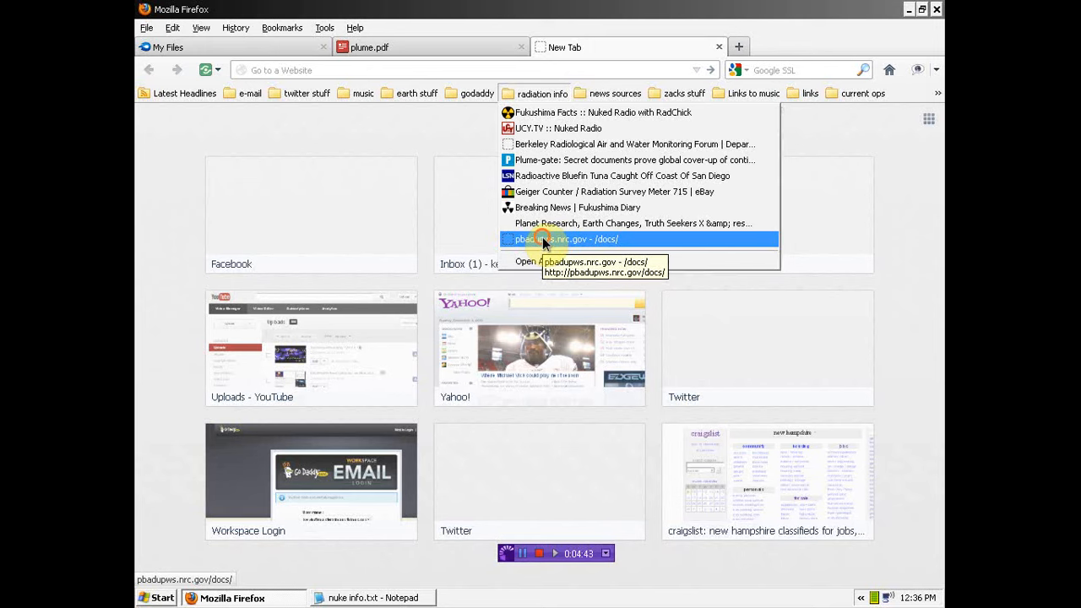
click(558, 240)
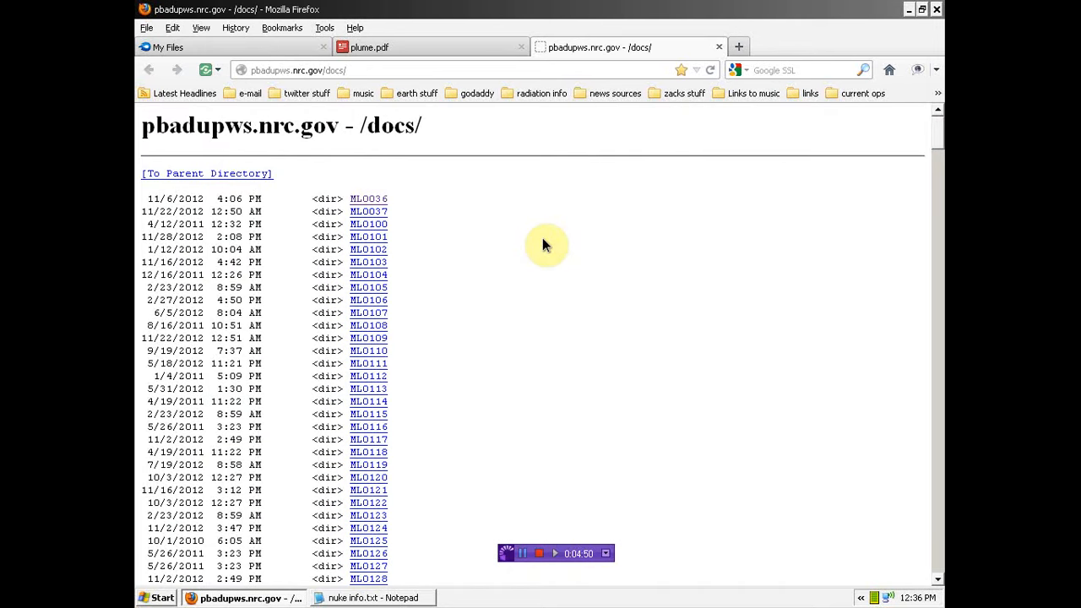
mouse_move(169, 145)
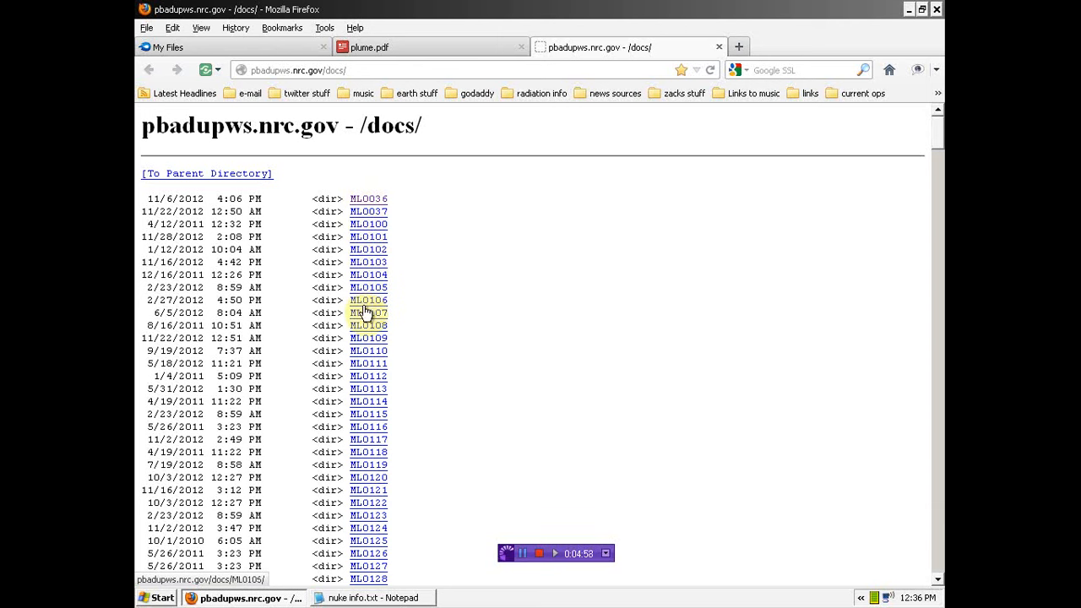
Browse down the ML0036 folder's PDF file list, then go Back to the /docs/ directory
click(368, 200)
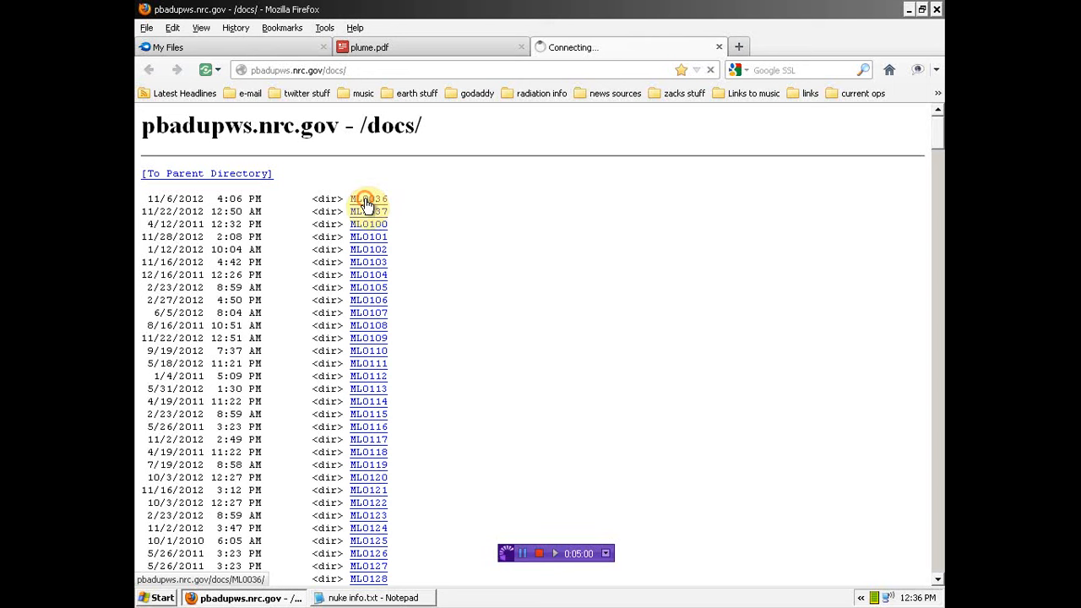
click(365, 199)
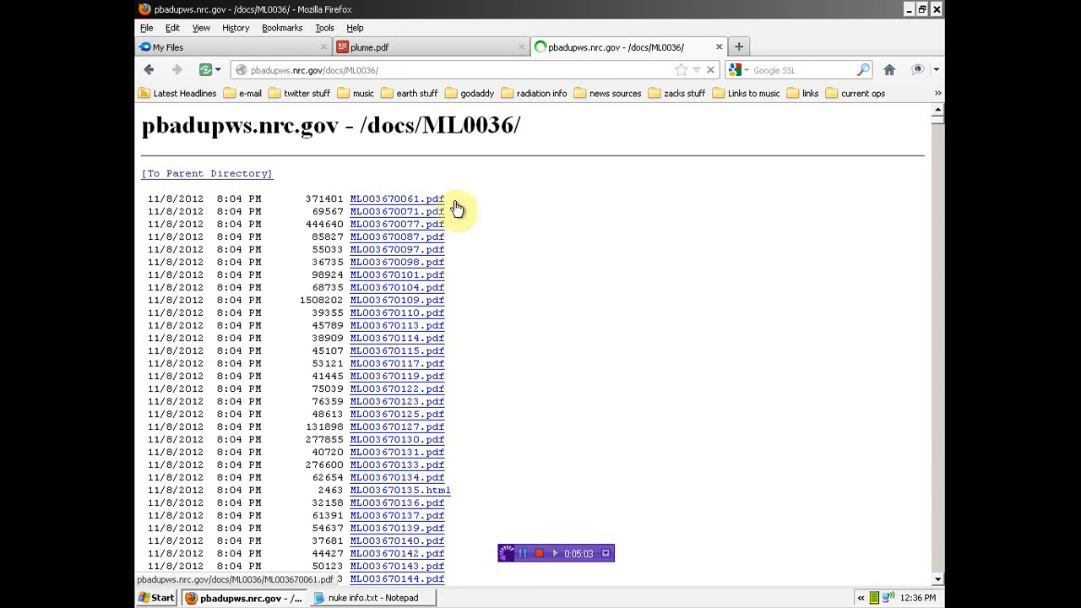
scroll(down, 3)
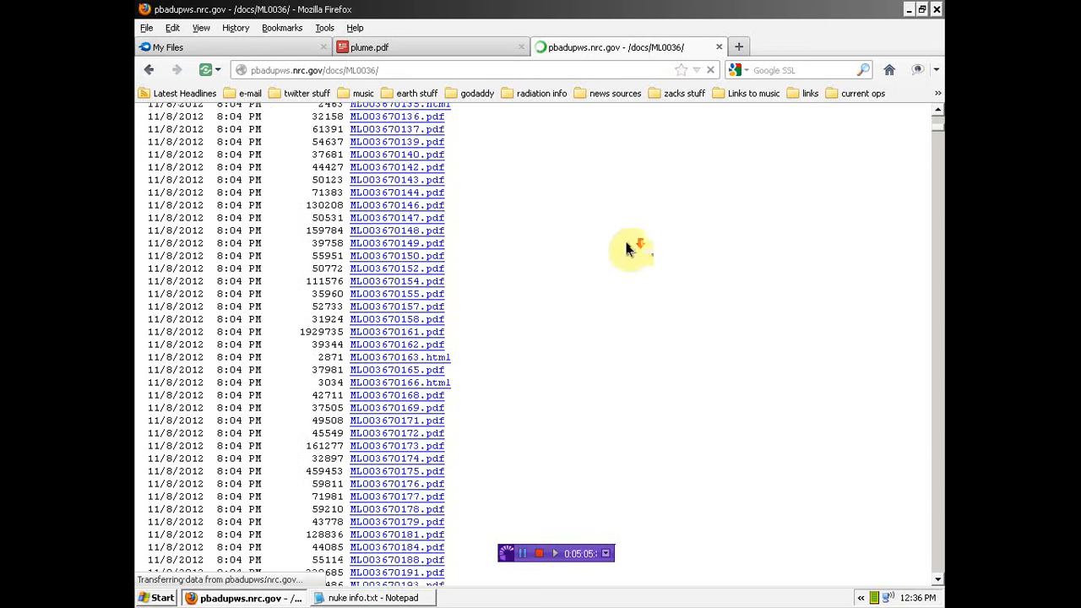
scroll(down, 3)
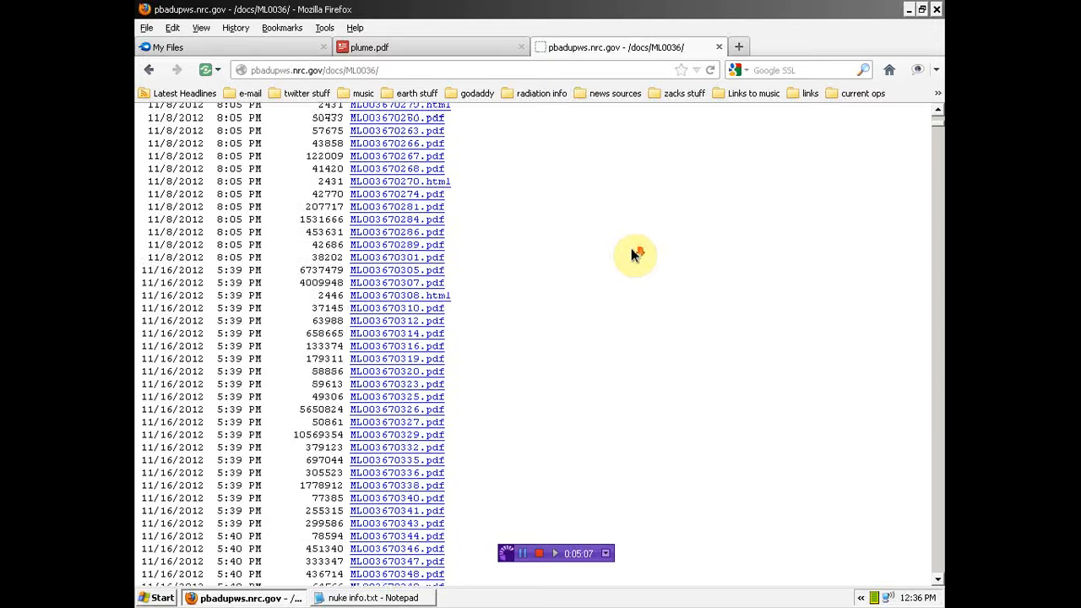
scroll(down, 3)
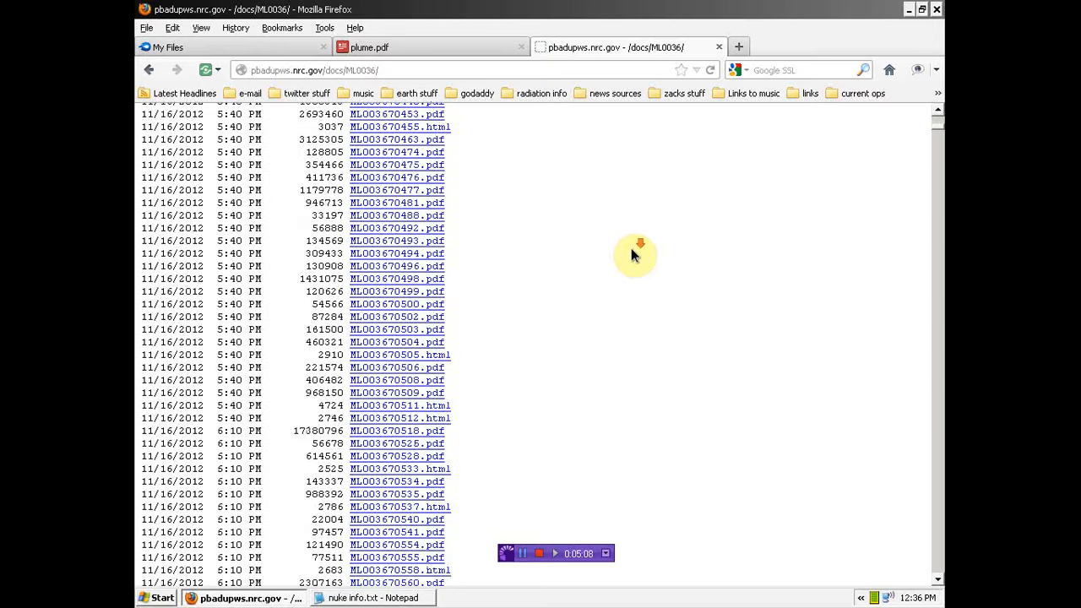
scroll(down, 3)
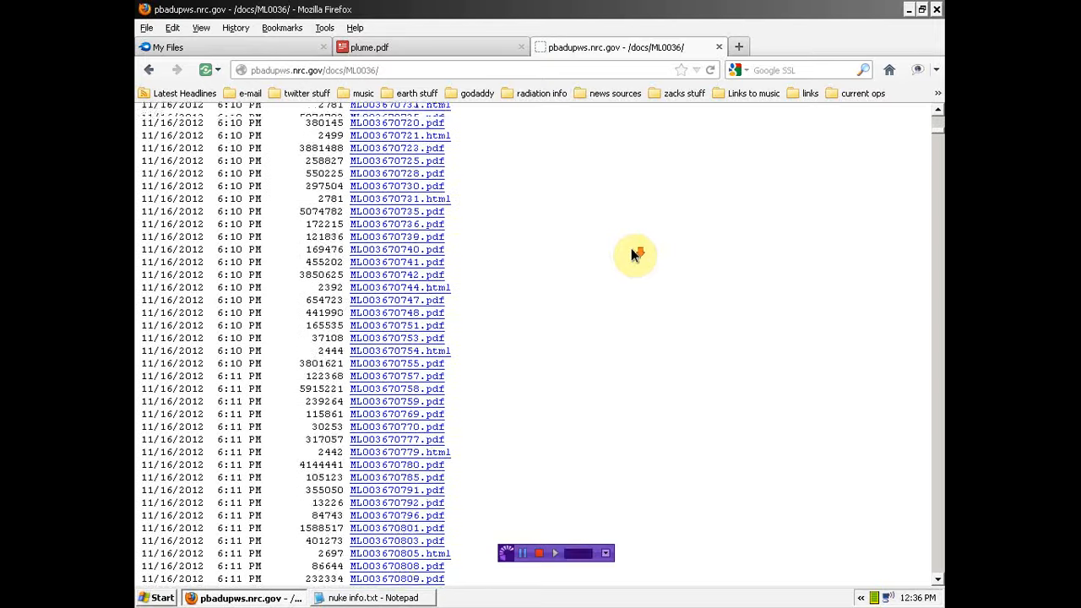
scroll(down, 3)
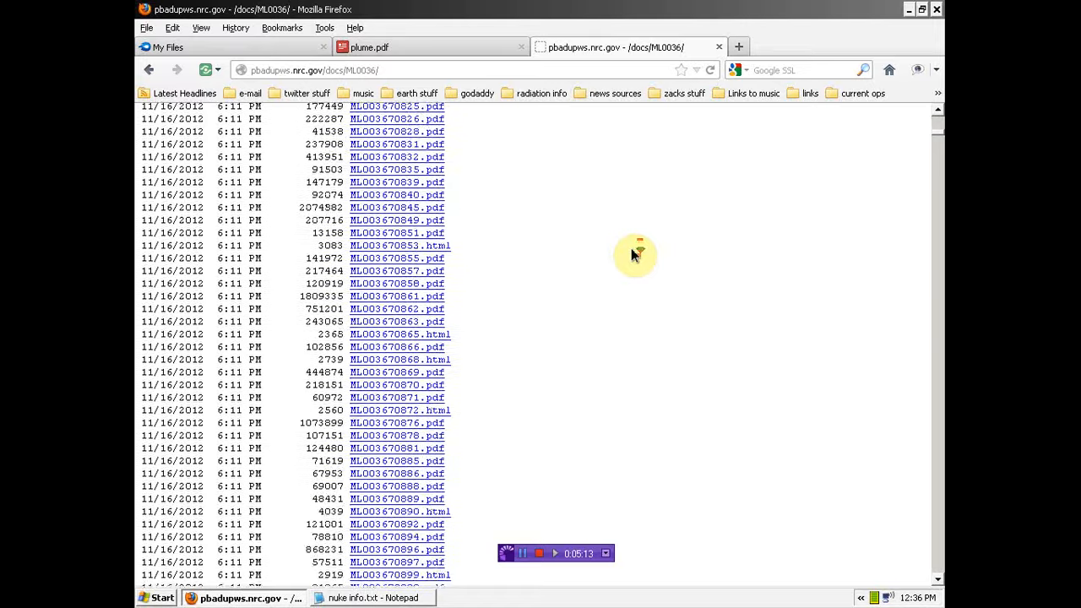
scroll(down, 3)
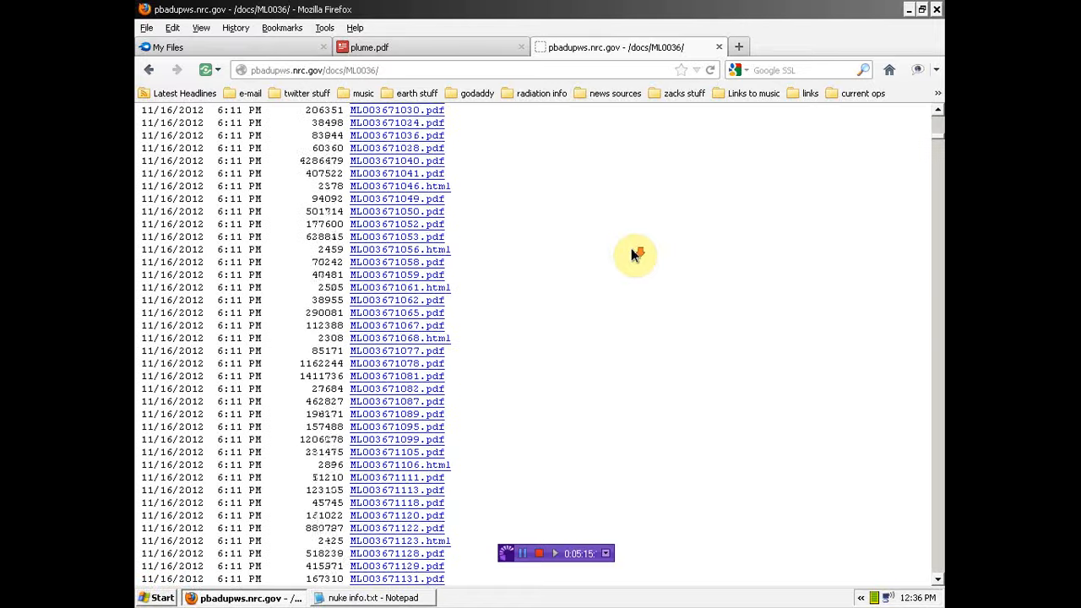
scroll(down, 3)
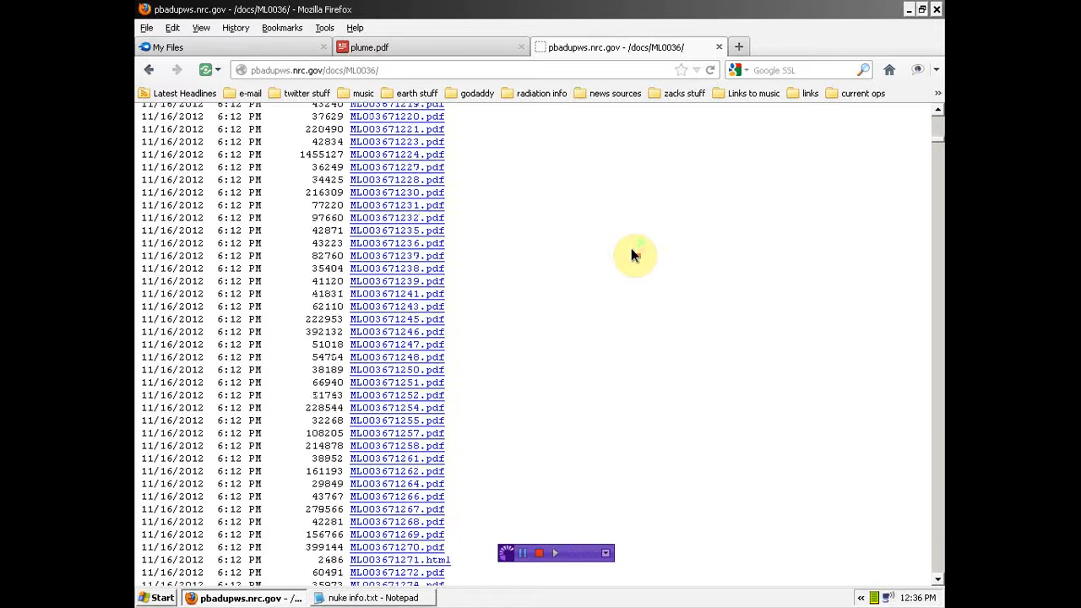
scroll(down, 3)
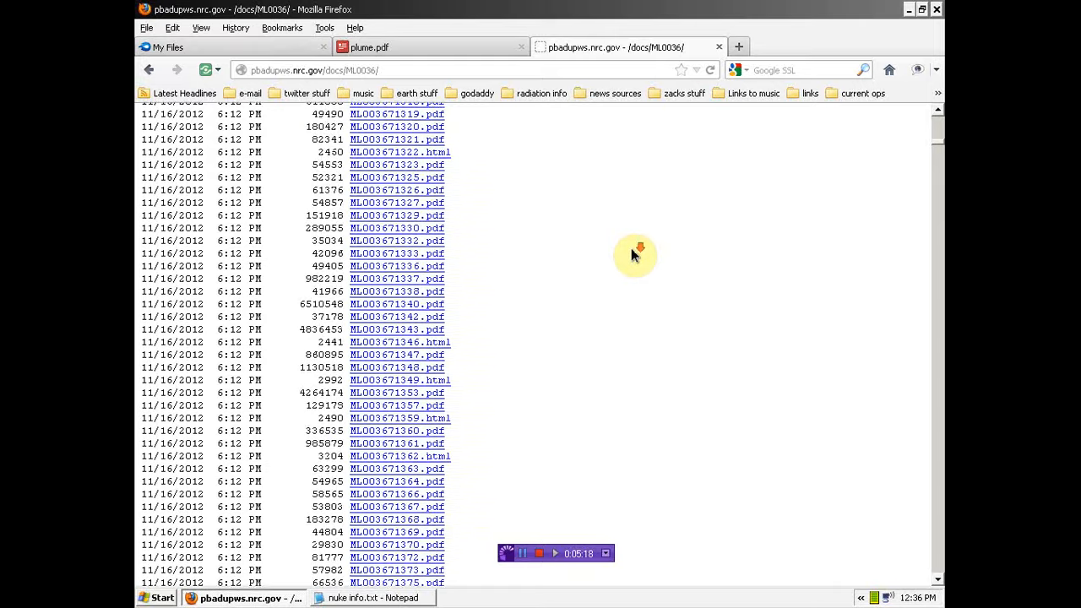
scroll(down, 3)
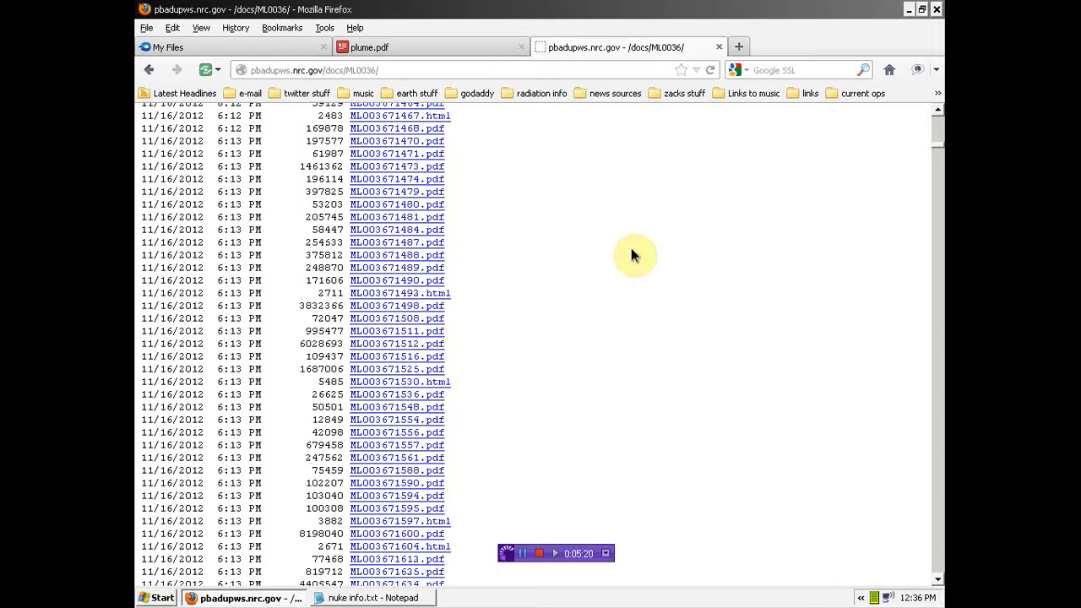
scroll(down, 3)
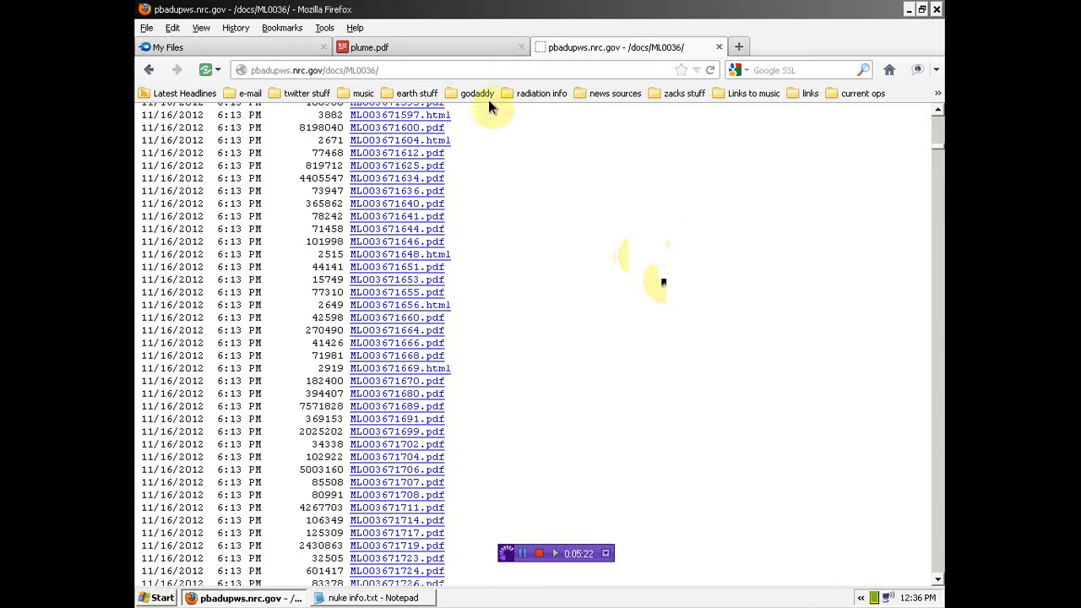
click(206, 171)
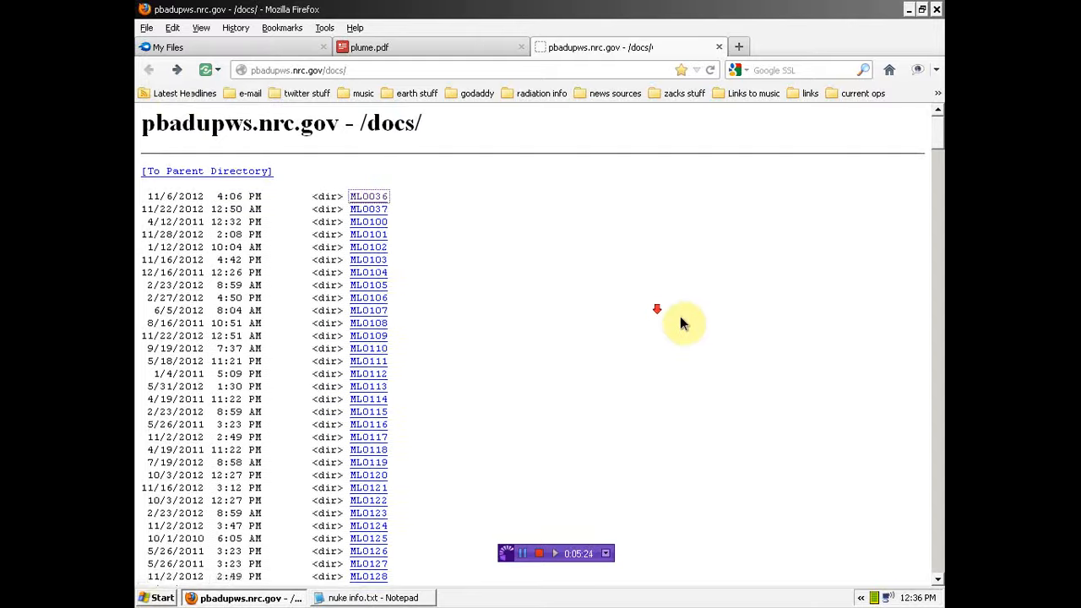
scroll(down, 3)
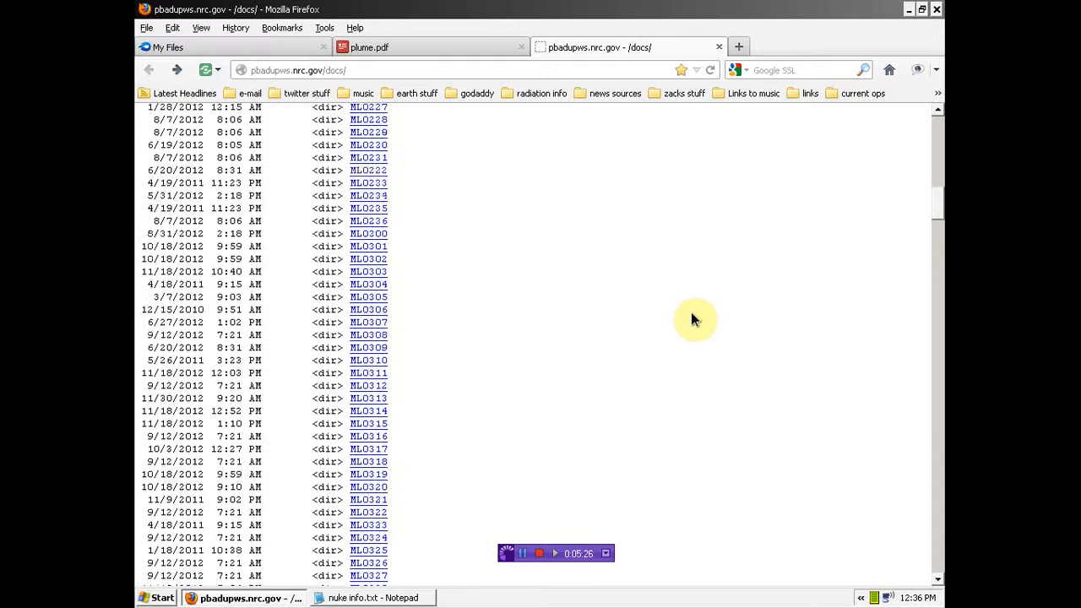
scroll(down, 3)
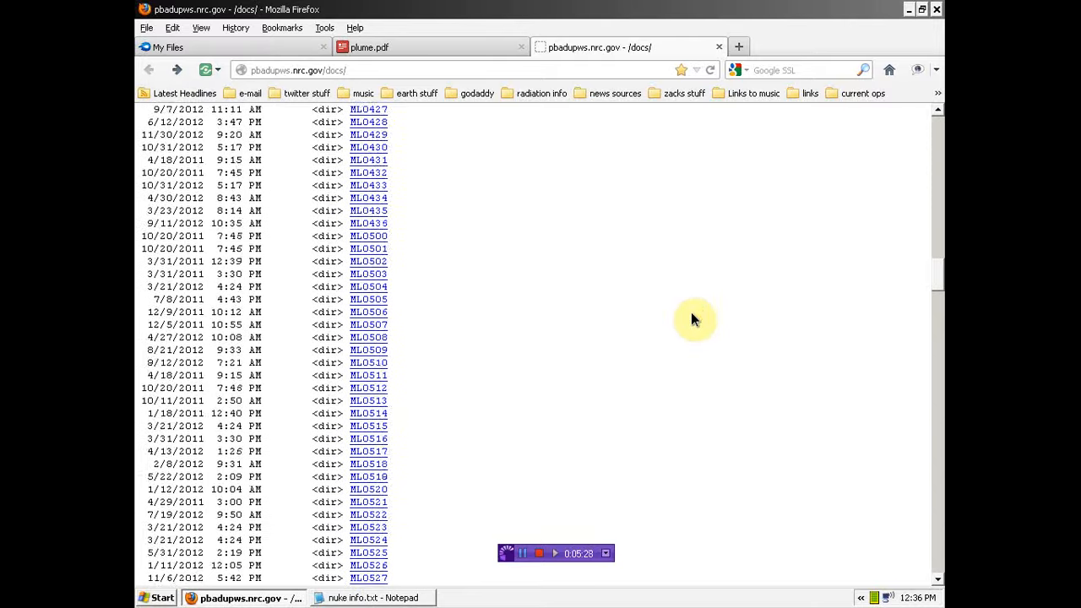
scroll(down, 3)
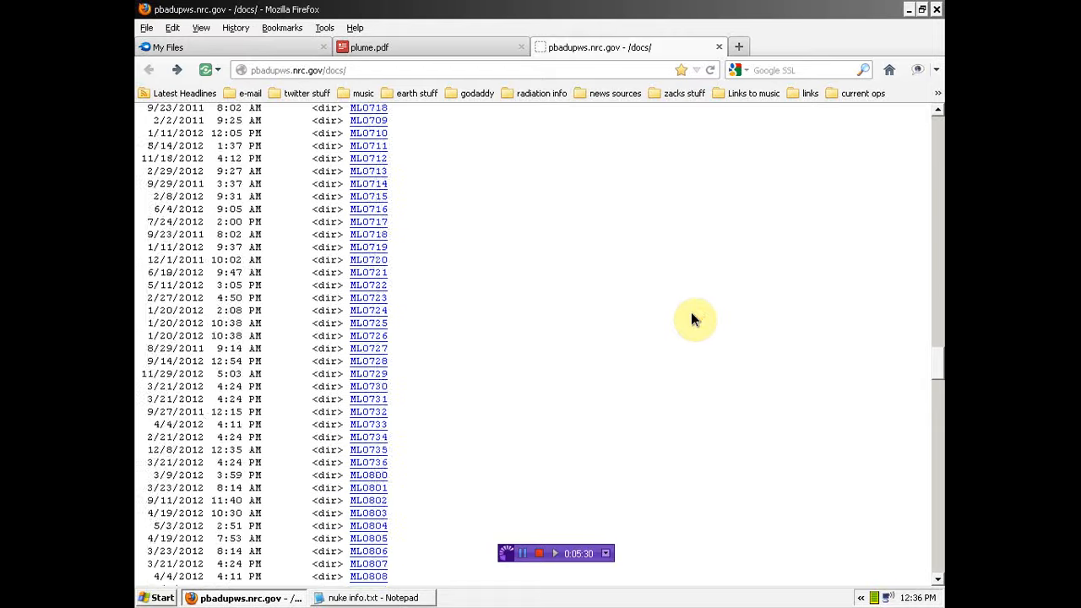
scroll(down, 3)
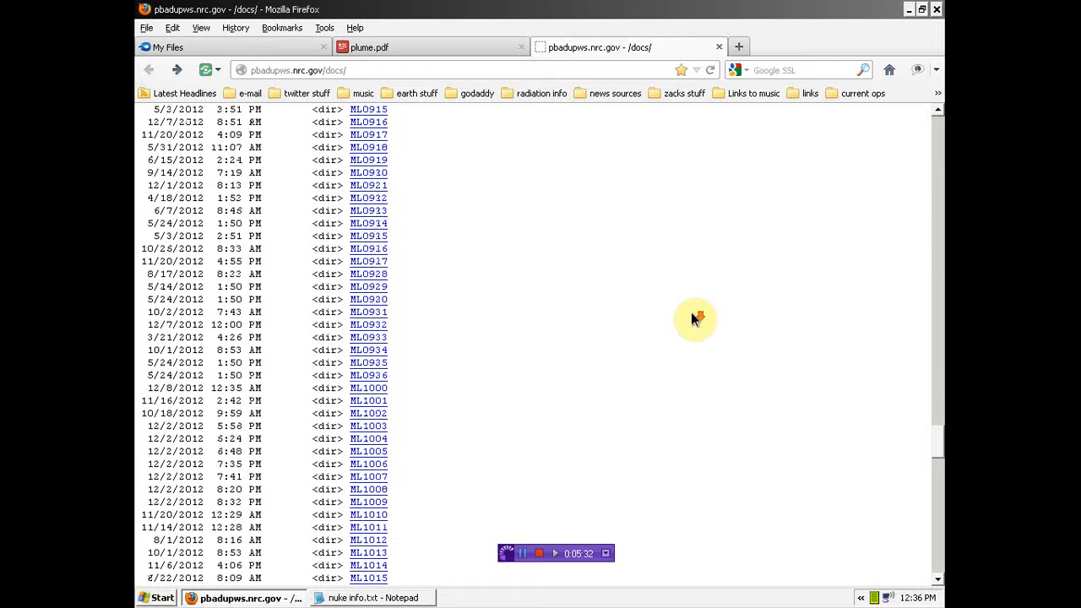
scroll(down, 3)
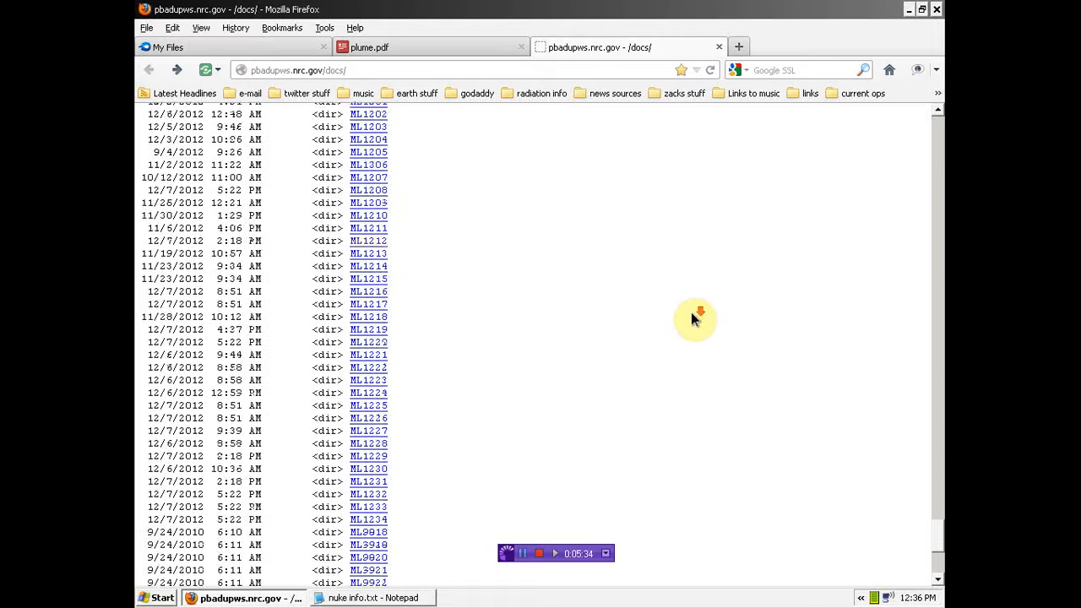
scroll(down, 3)
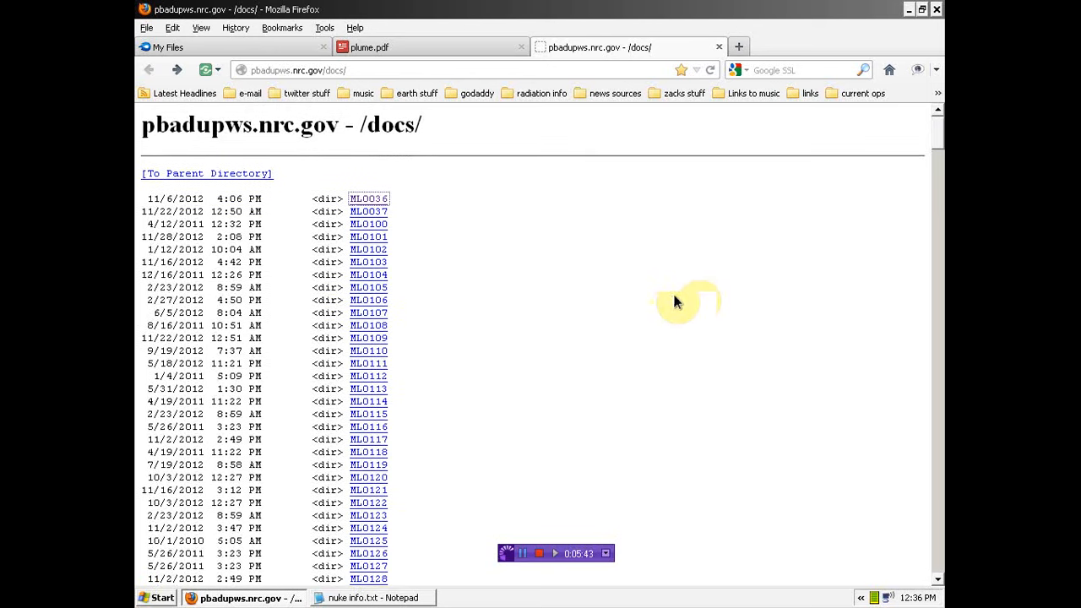
mouse_move(645, 307)
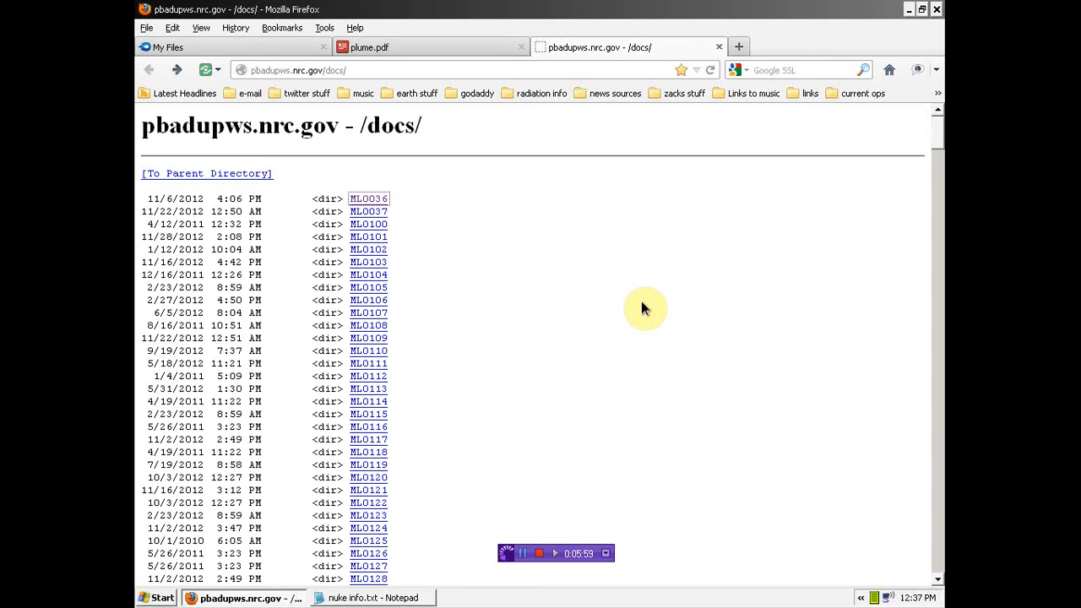
click(423, 47)
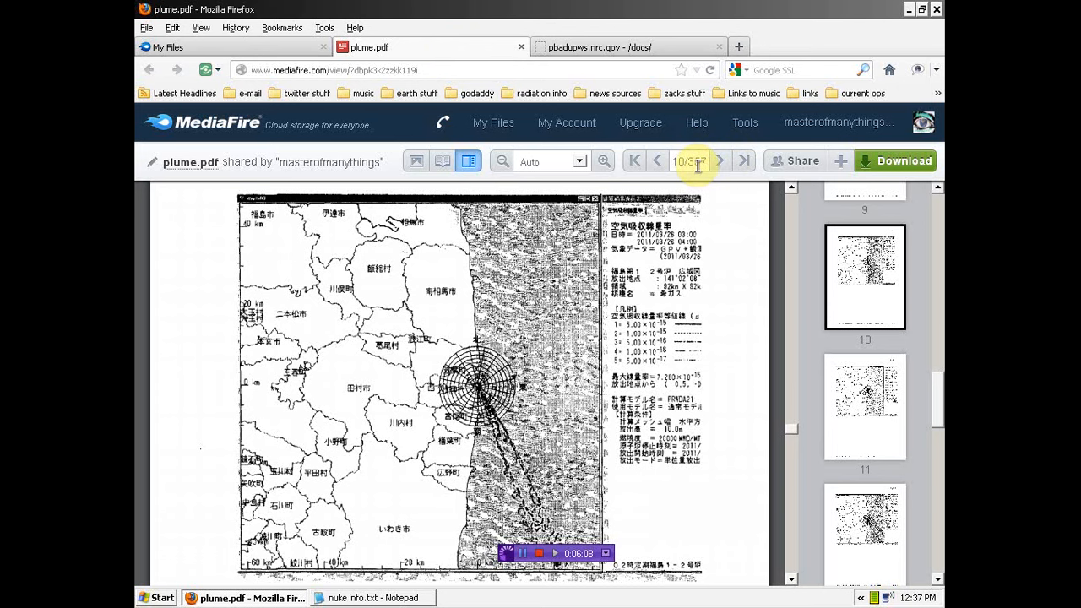
click(603, 48)
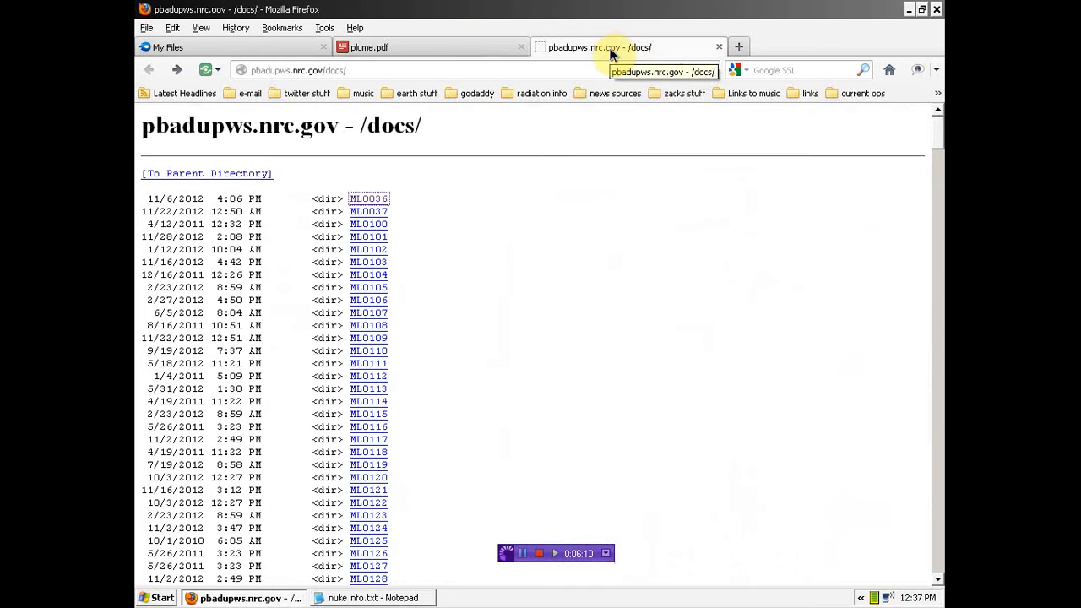
mouse_move(567, 297)
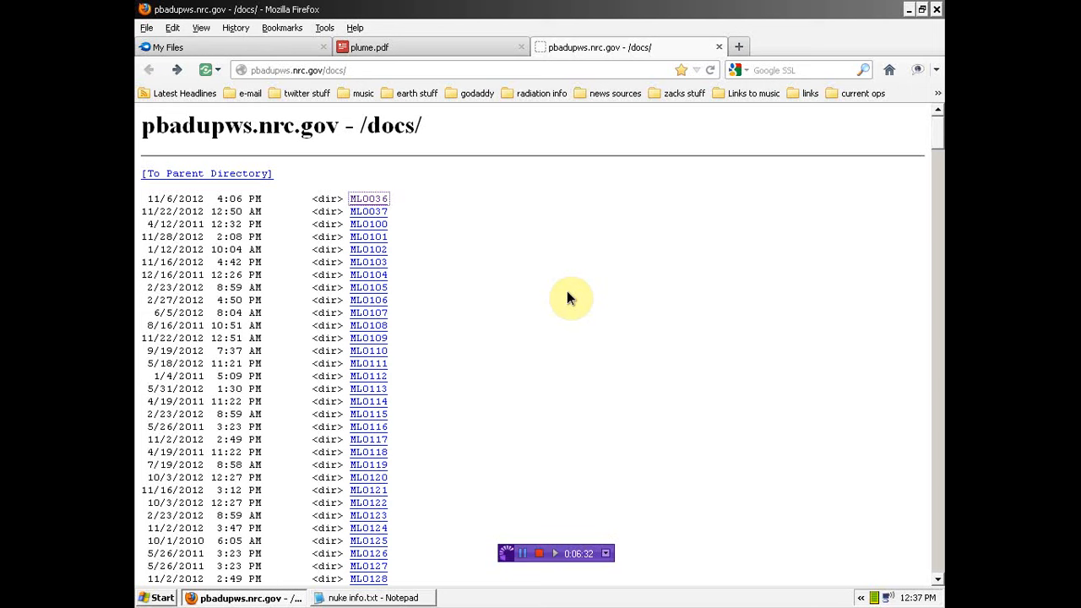
mouse_move(446, 476)
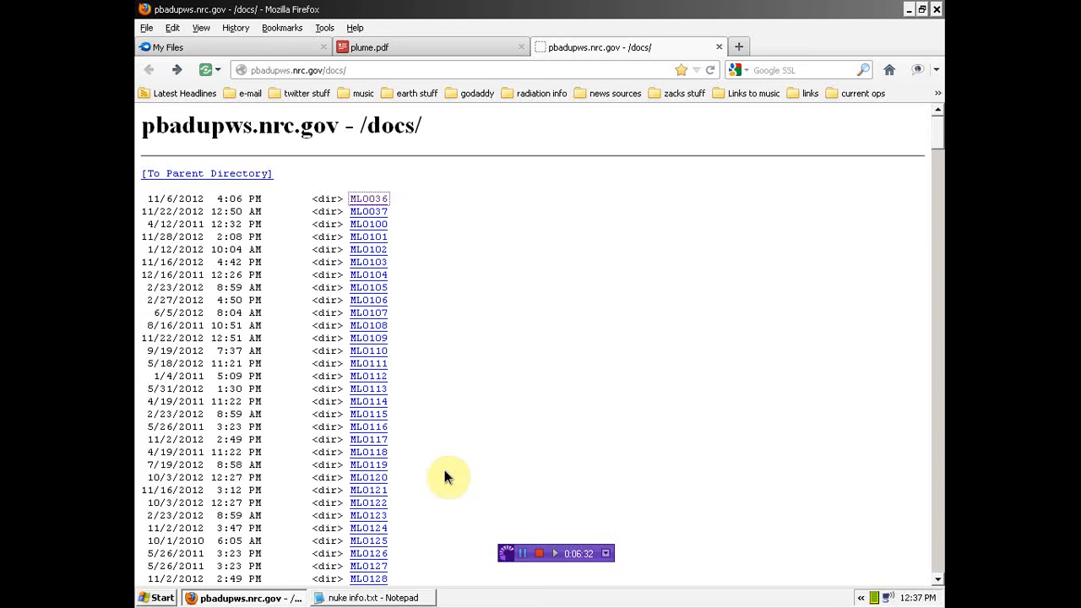
mouse_move(529, 582)
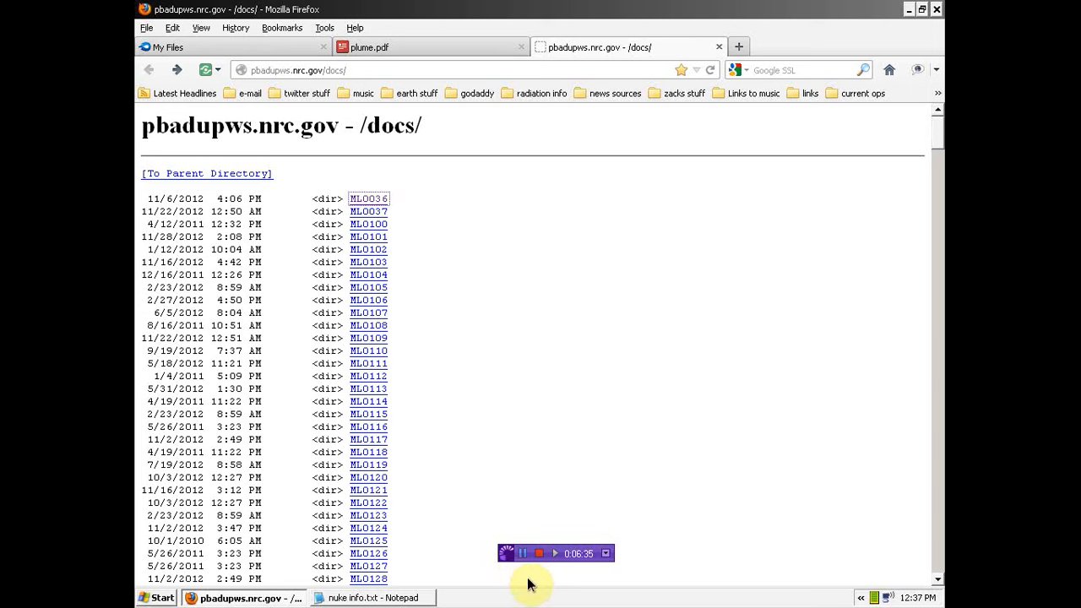
mouse_move(536, 598)
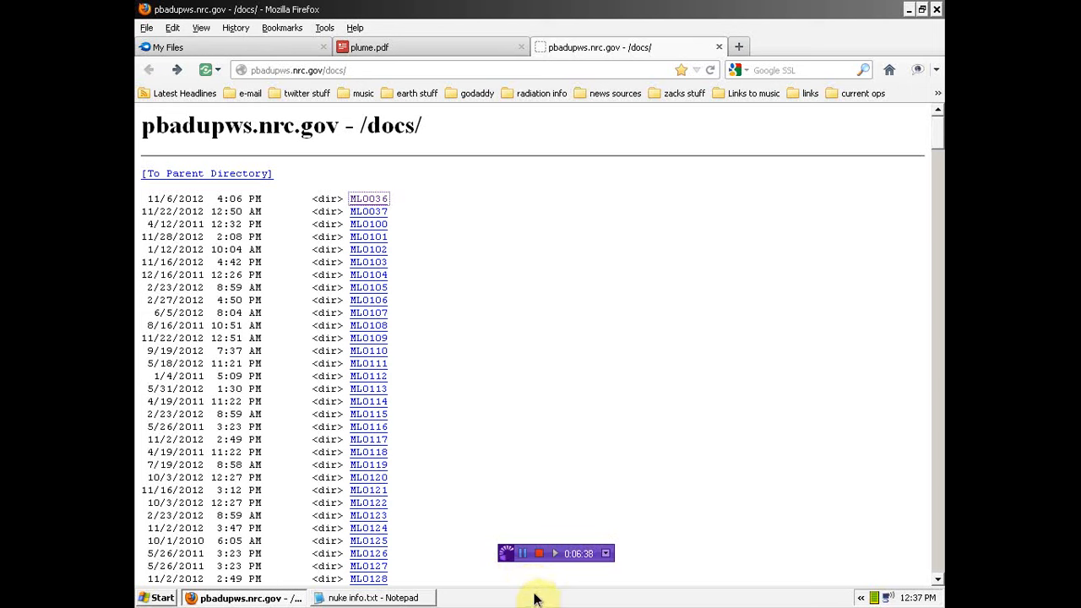